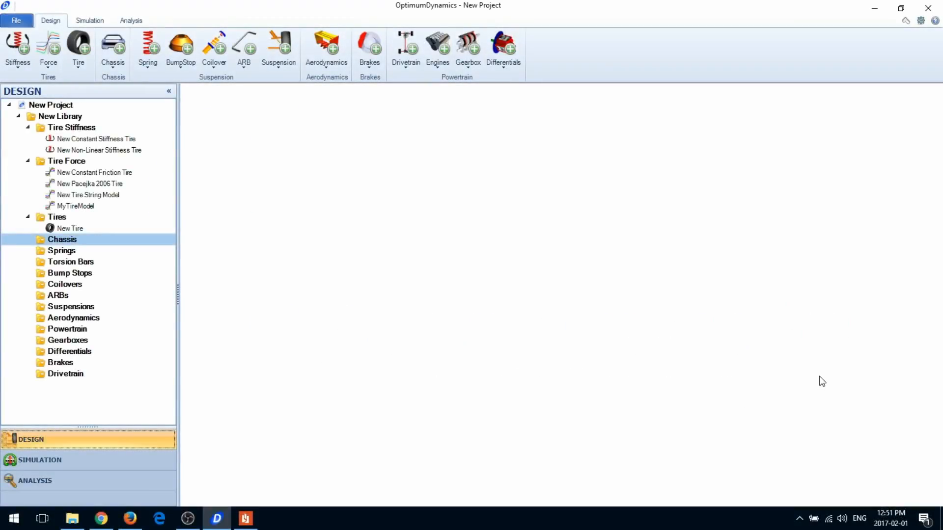
{"action": "mouse_move", "coordinate": [814, 376]}
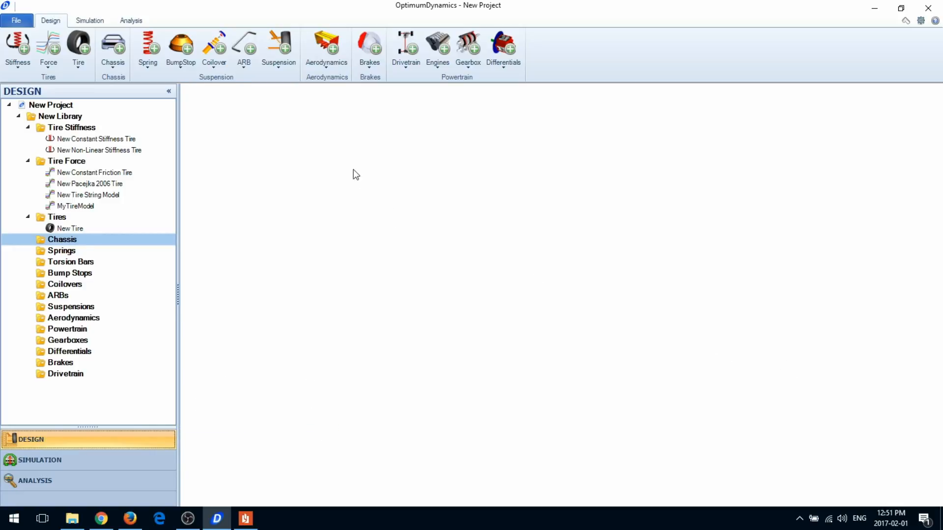
- Add a New Chassis to the library's Chassis folder and confirm its location
{"action": "left_click", "coordinate": [112, 47]}
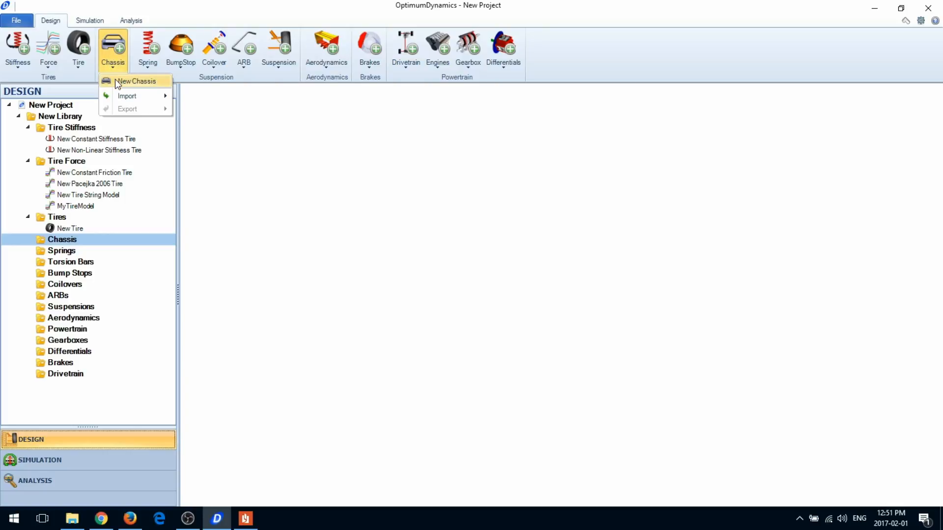
{"action": "left_click", "coordinate": [136, 81]}
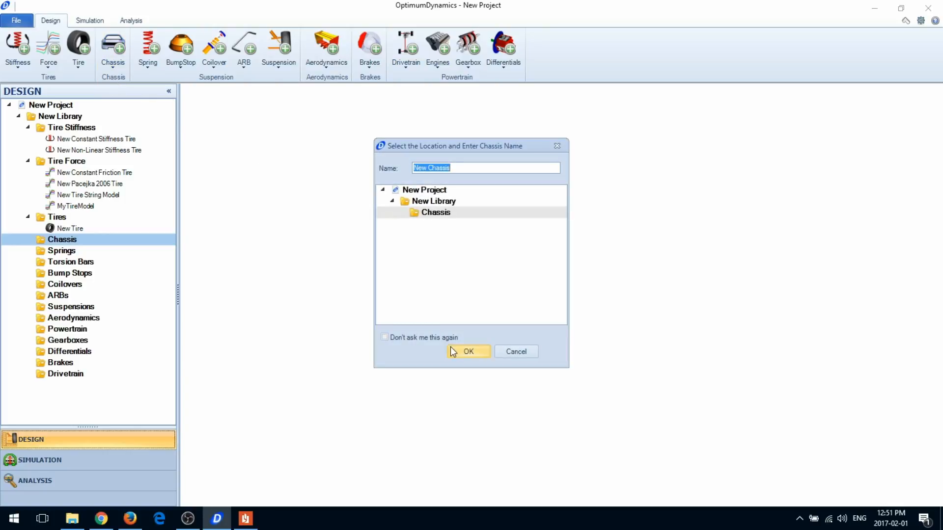
{"action": "left_click", "coordinate": [468, 351]}
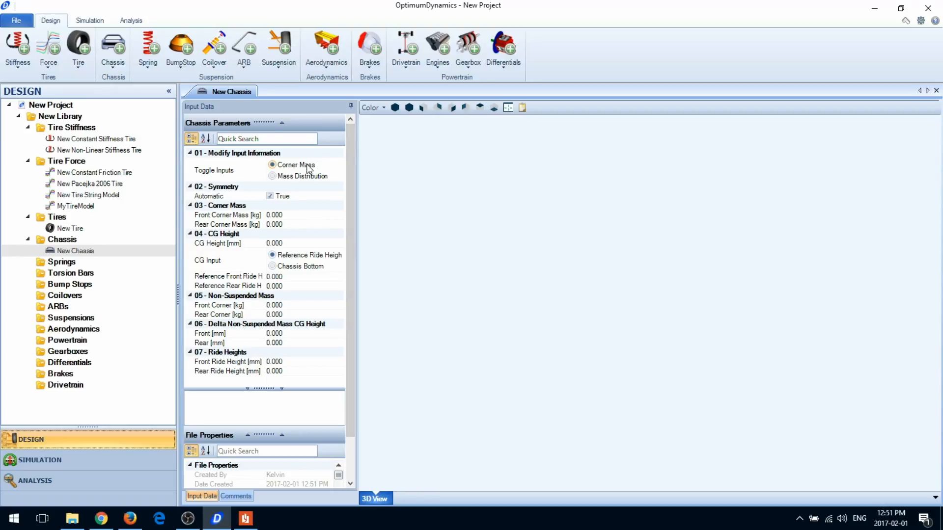
- Switch to Mass Distribution input, enter 1000 kg total mass, and turn off symmetry
{"action": "left_click", "coordinate": [214, 171]}
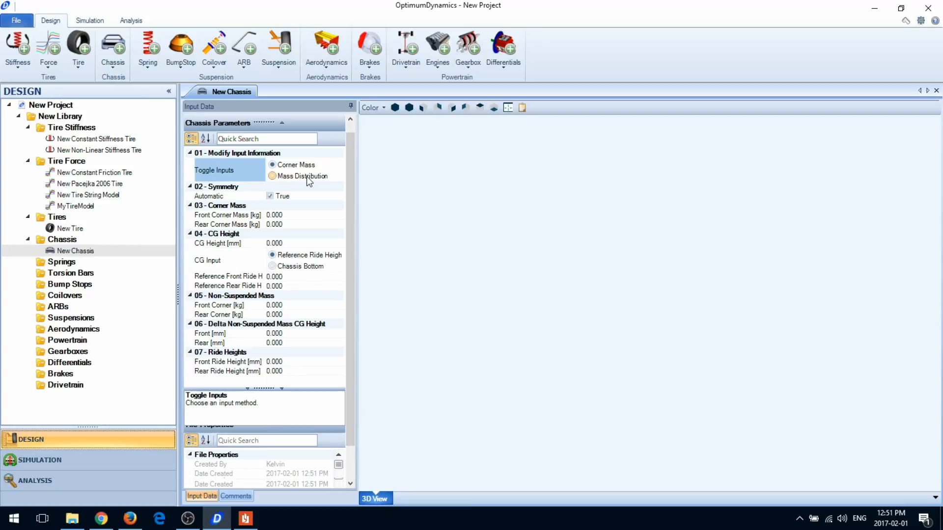
{"action": "left_click", "coordinate": [272, 176]}
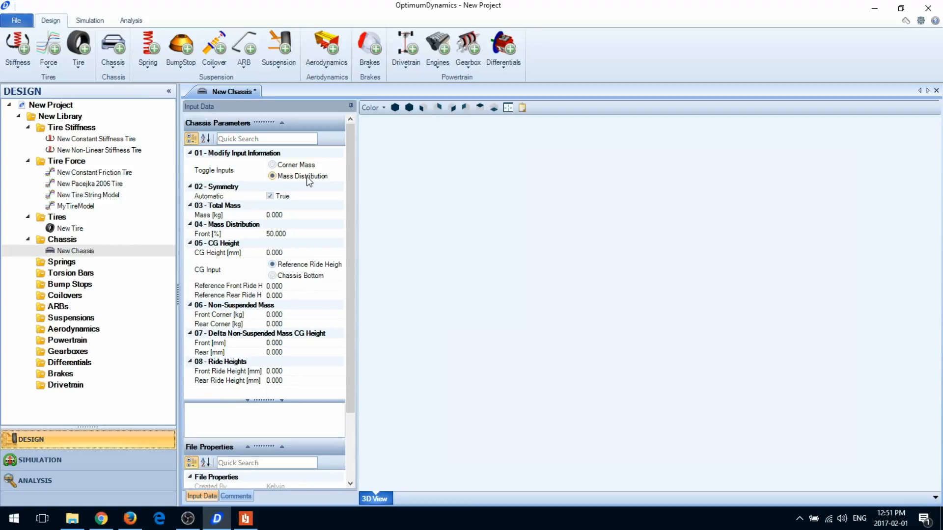
{"action": "left_click", "coordinate": [274, 214]}
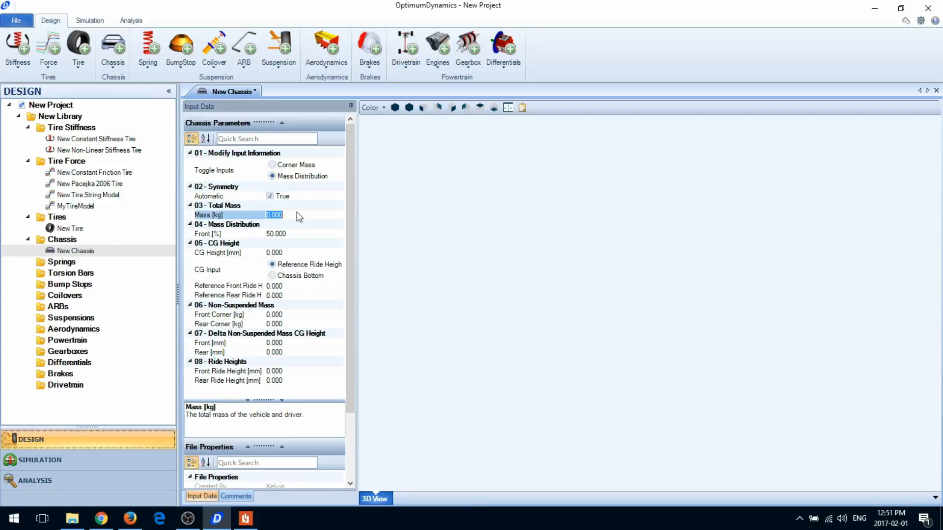
{"action": "type", "text": "1,00"}
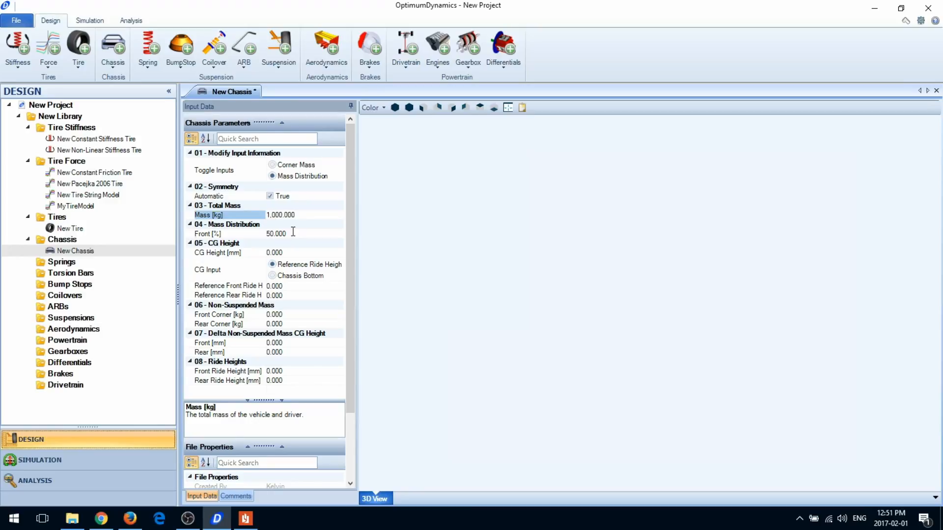
{"action": "left_click", "coordinate": [276, 234]}
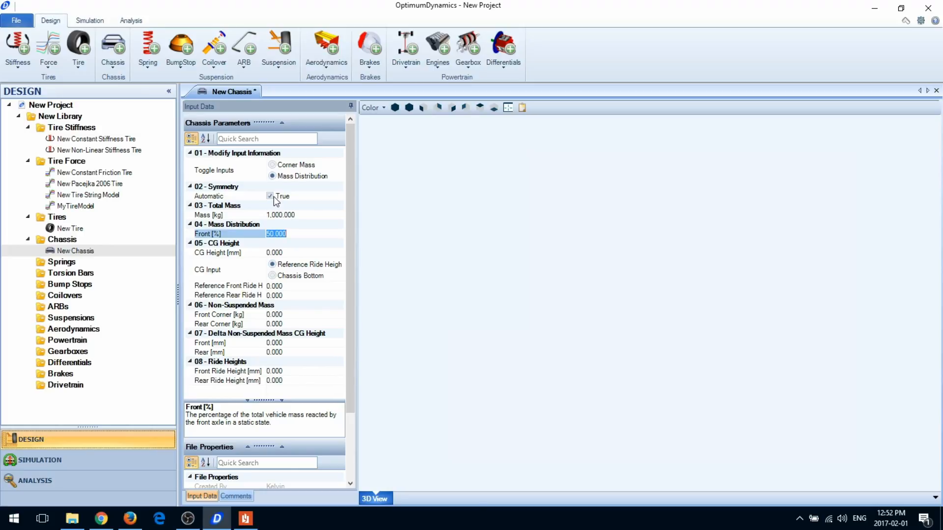
{"action": "left_click", "coordinate": [270, 196]}
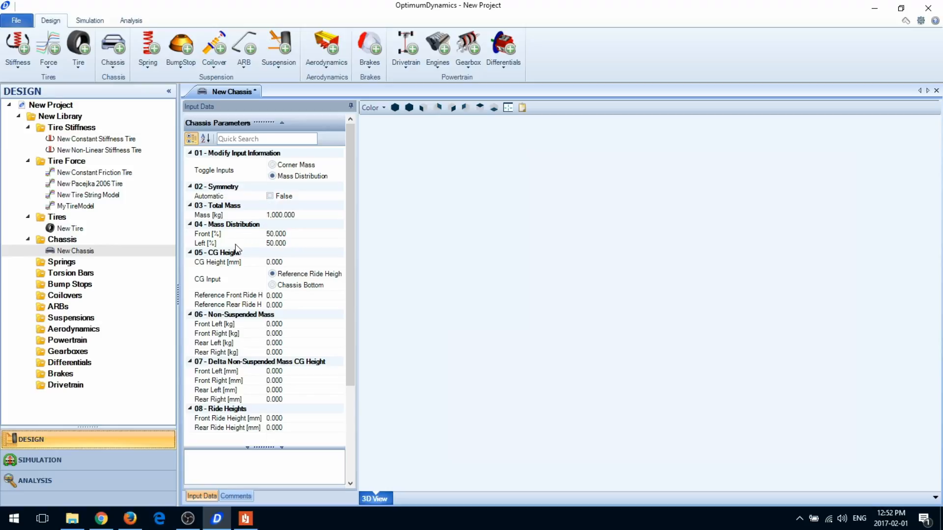
- Return to Corner Mass input and re-enable symmetry, copying left values to right
{"action": "left_click", "coordinate": [206, 243]}
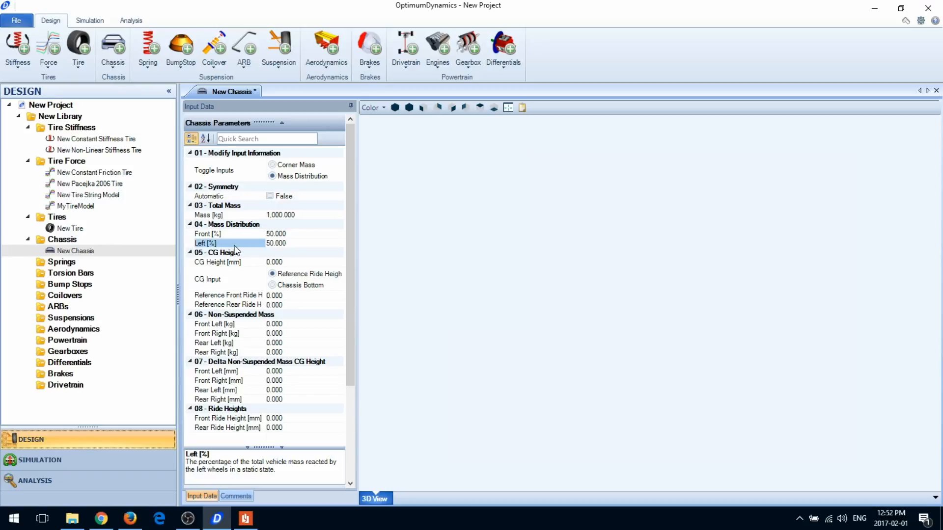
{"action": "mouse_move", "coordinate": [276, 192]}
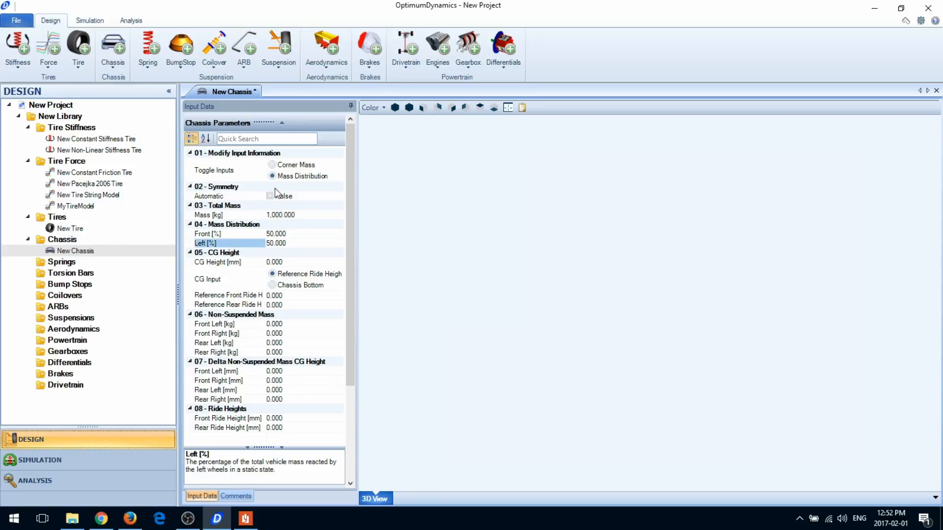
{"action": "left_click", "coordinate": [273, 165]}
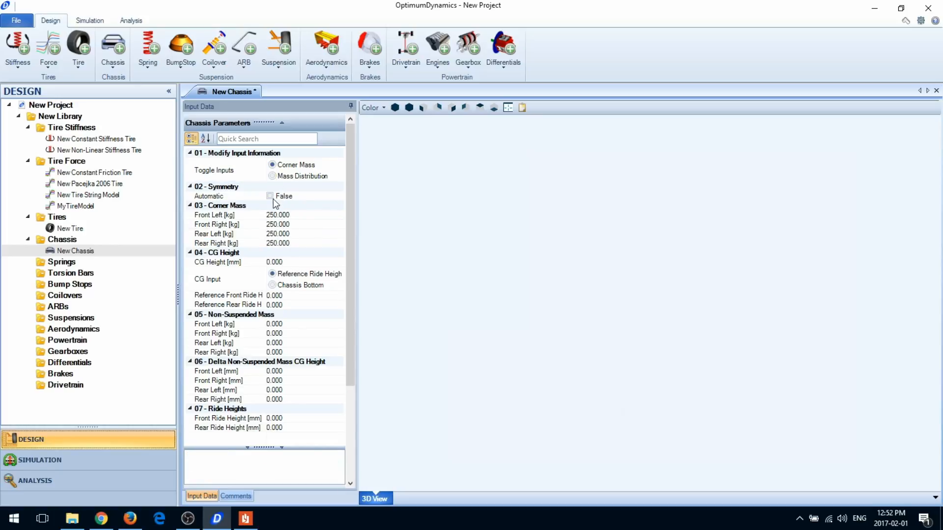
{"action": "left_click", "coordinate": [270, 196]}
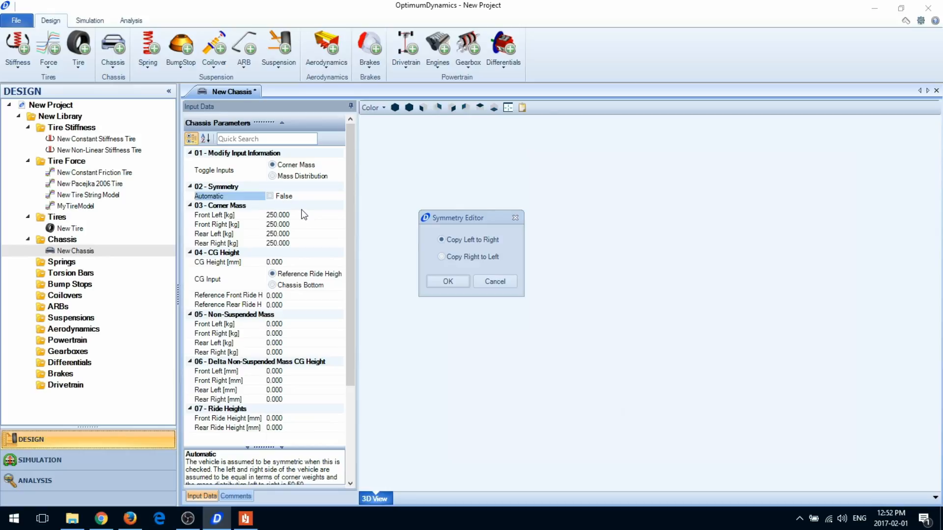
{"action": "mouse_move", "coordinate": [436, 223]}
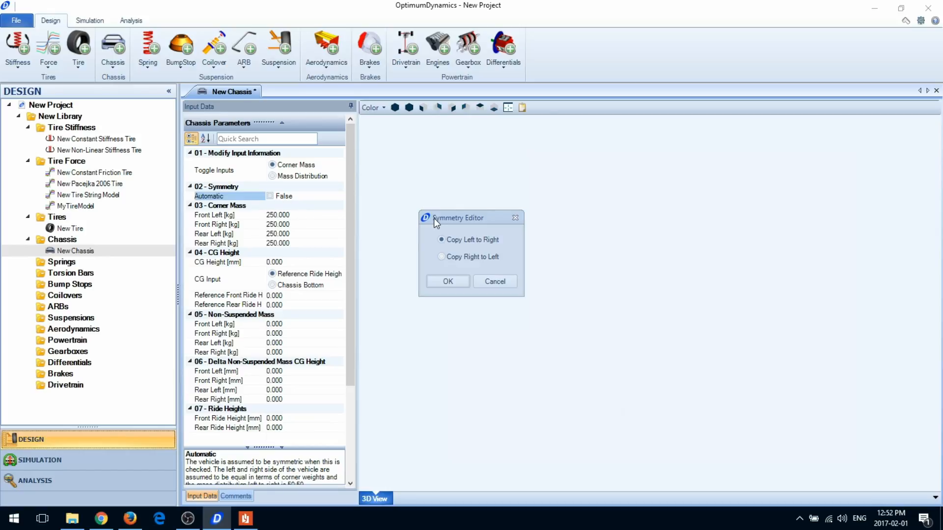
{"action": "left_click", "coordinate": [447, 282]}
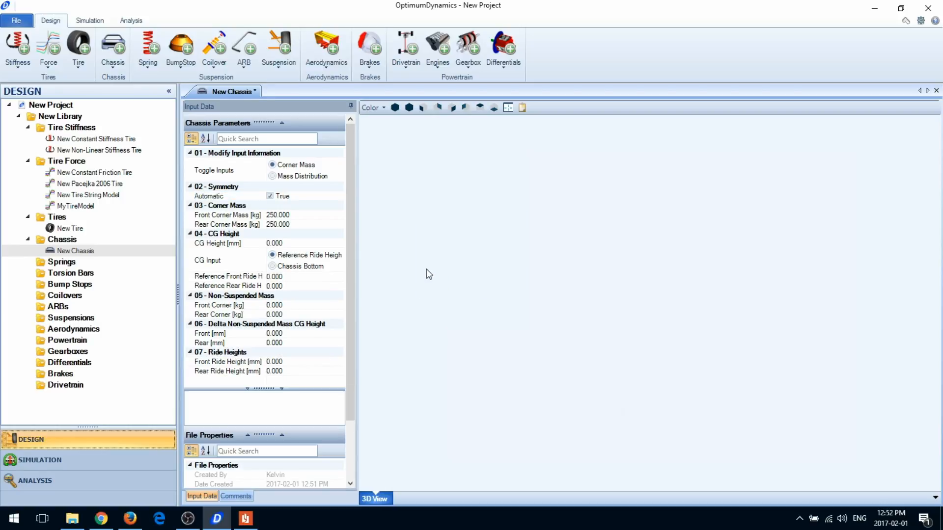
{"action": "mouse_move", "coordinate": [378, 267]}
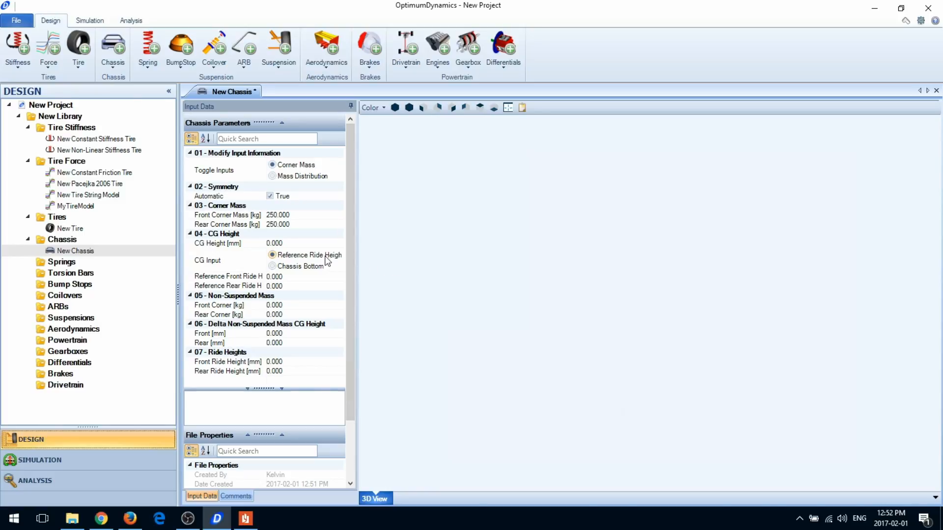
- Enter 30 mm reference ride heights and a 350 mm CG height referenced to chassis bottom
{"action": "left_click", "coordinate": [207, 259]}
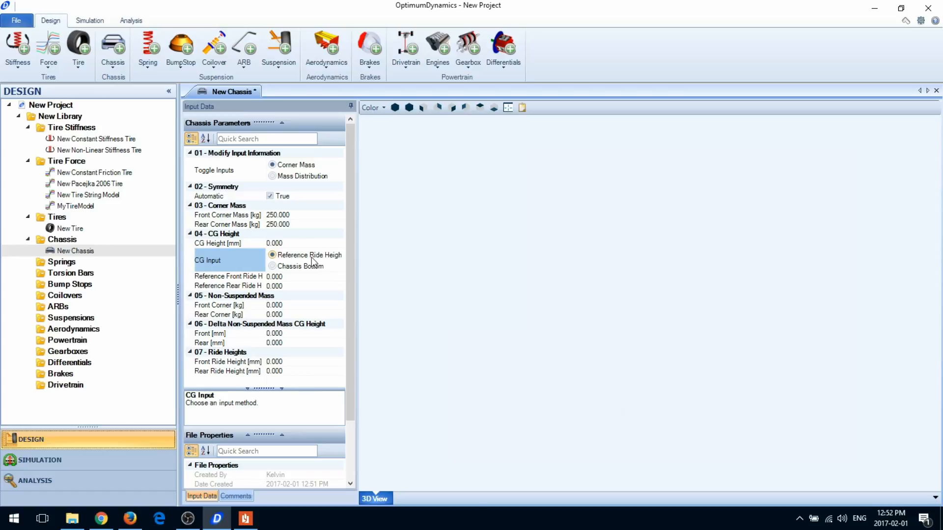
{"action": "left_click", "coordinate": [274, 276]}
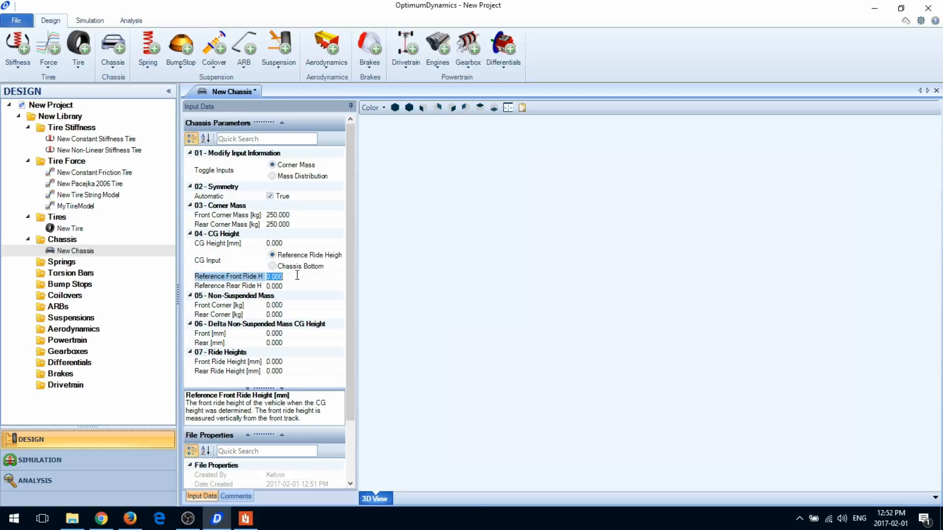
{"action": "type", "text": "30"}
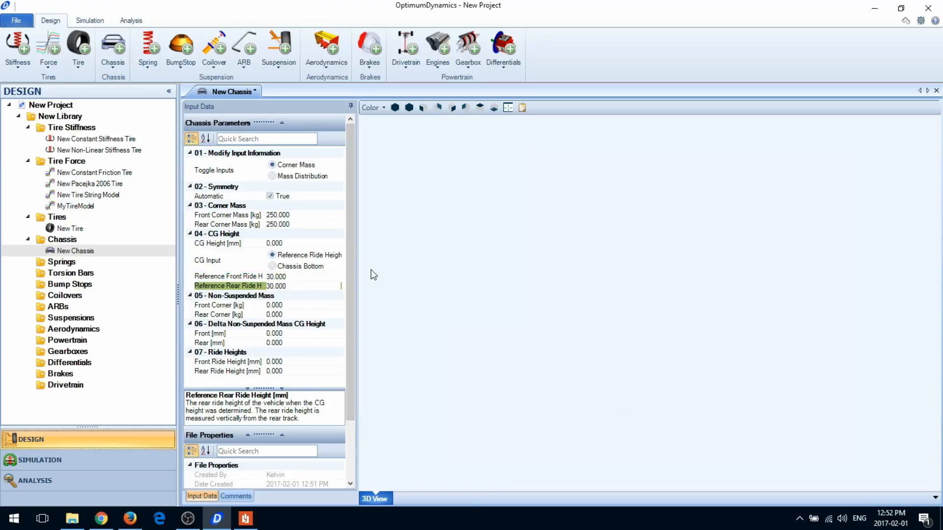
{"action": "type", "text": "350"}
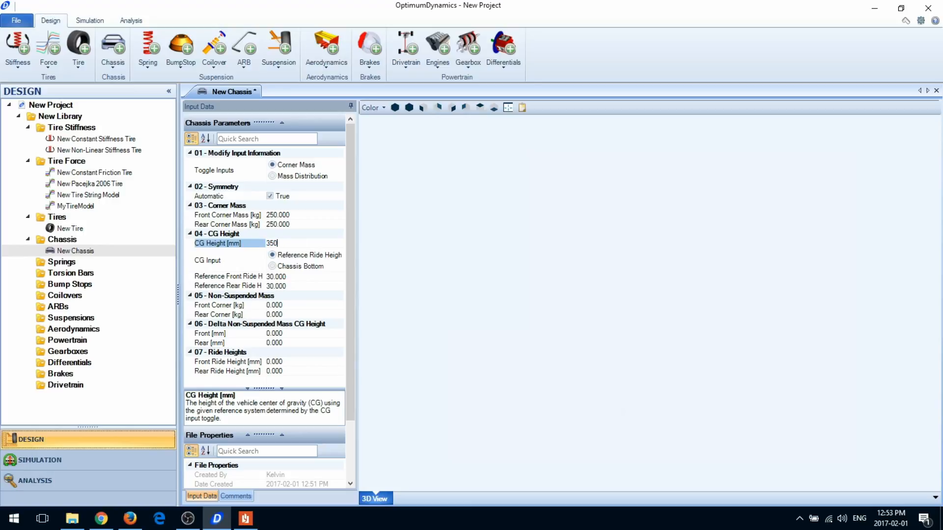
{"action": "left_click", "coordinate": [271, 266]}
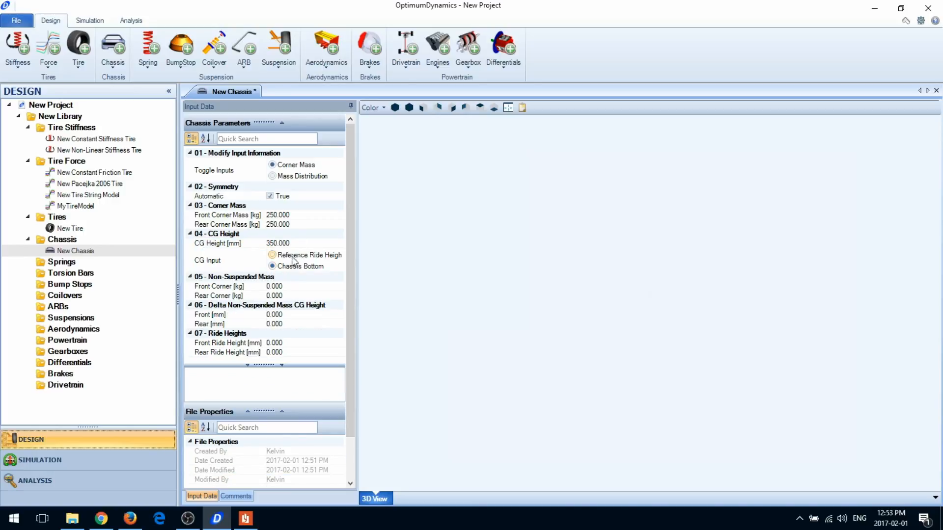
{"action": "left_click", "coordinate": [273, 255]}
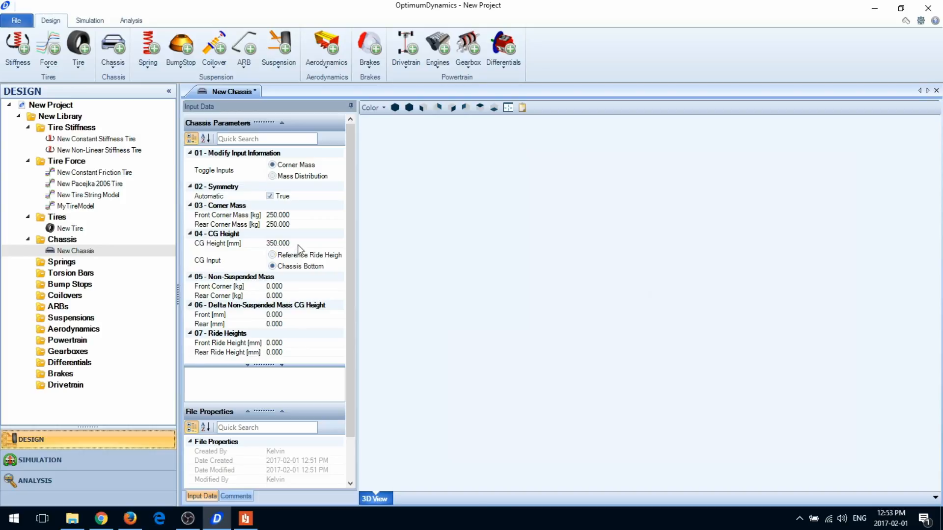
{"action": "left_click", "coordinate": [245, 518]}
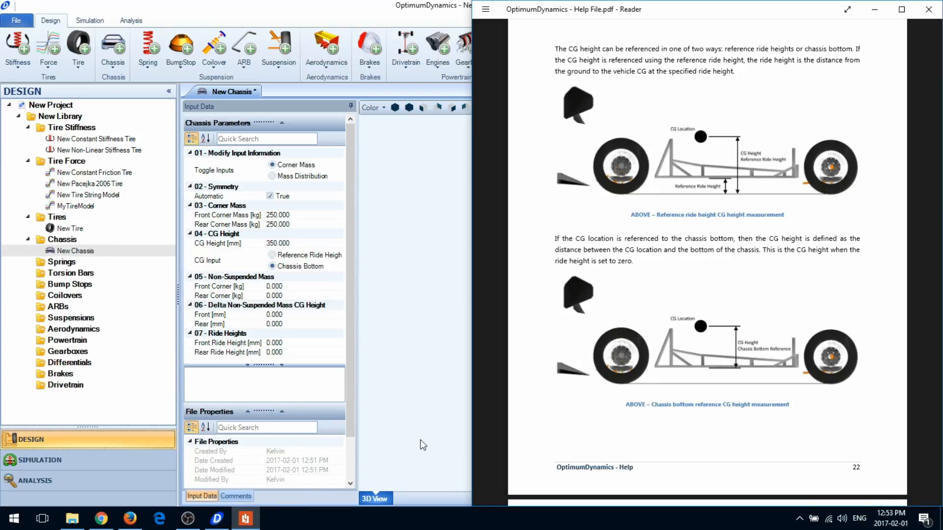
{"action": "mouse_move", "coordinate": [523, 380]}
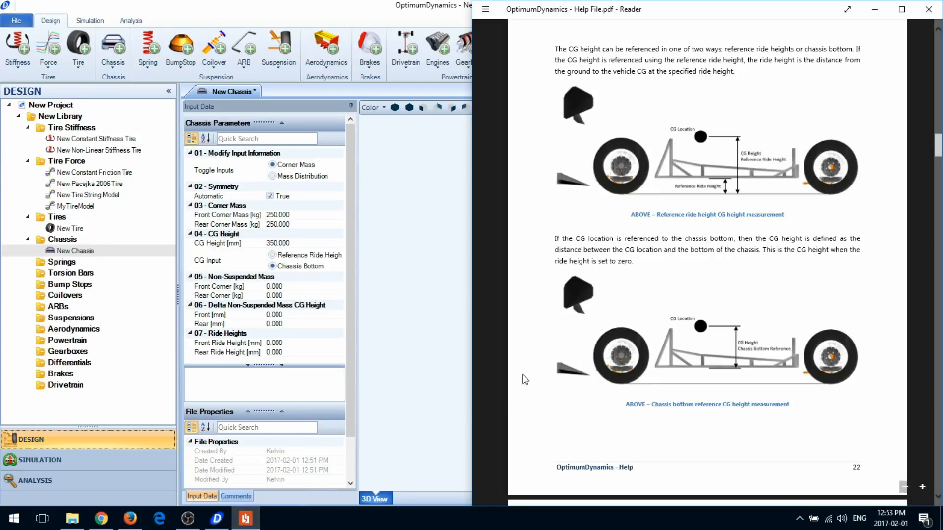
- Close the help file after reading page 22 and return to the chassis parameters
{"action": "left_click", "coordinate": [928, 9]}
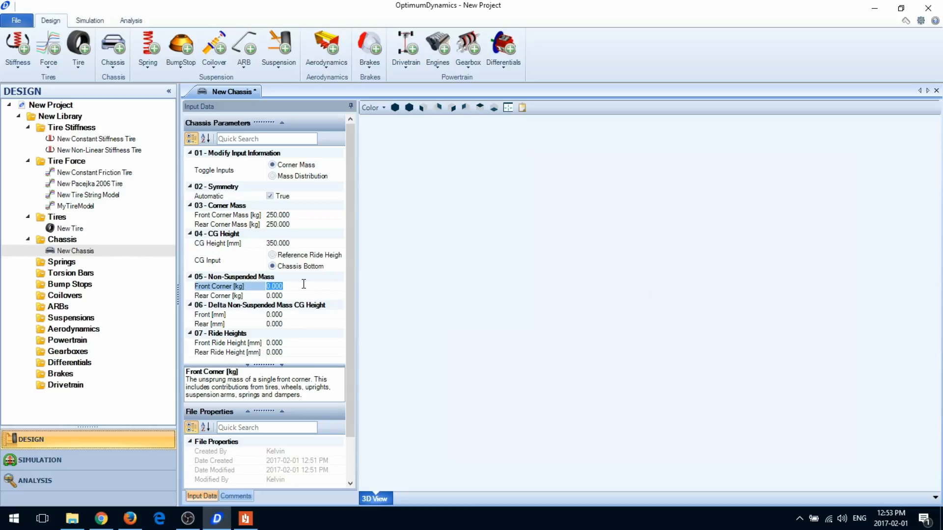
- Enter 30 kg non-suspended corner masses and 30 mm non-suspended CG height deltas
{"action": "type", "text": "30"}
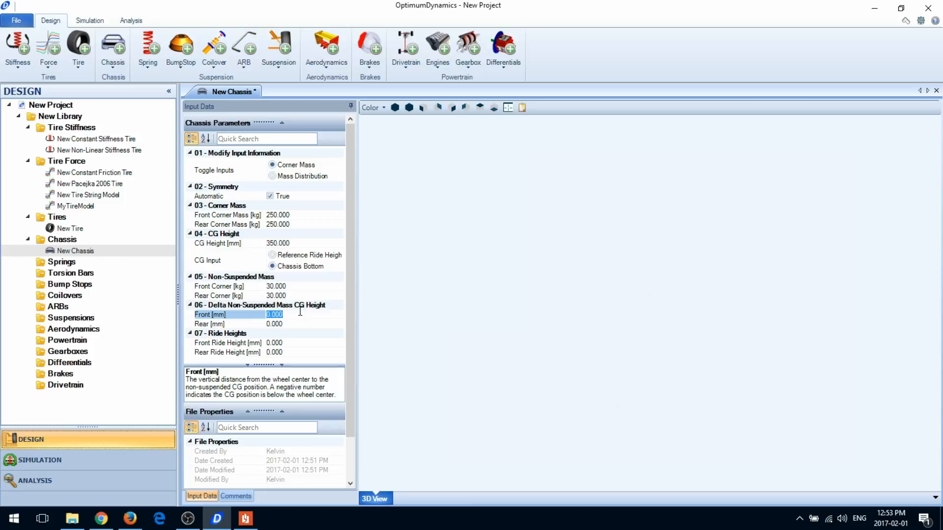
{"action": "type", "text": "30.000"}
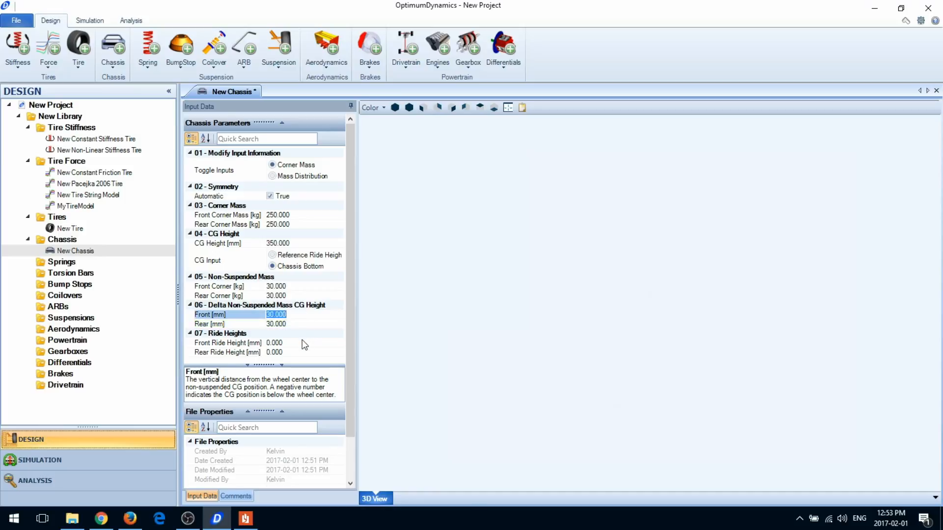
{"action": "left_click", "coordinate": [274, 343]}
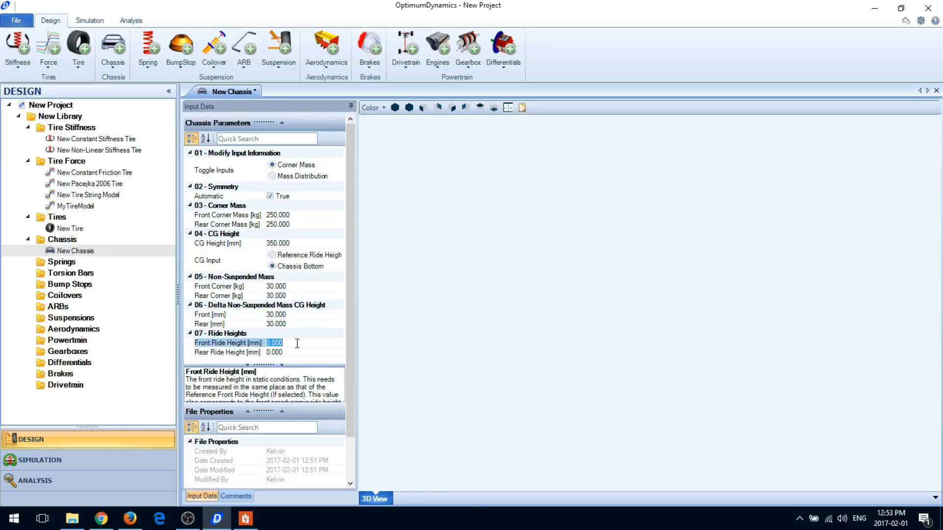
- Enter 40 mm for both Front and Rear Ride Height
{"action": "type", "text": "40"}
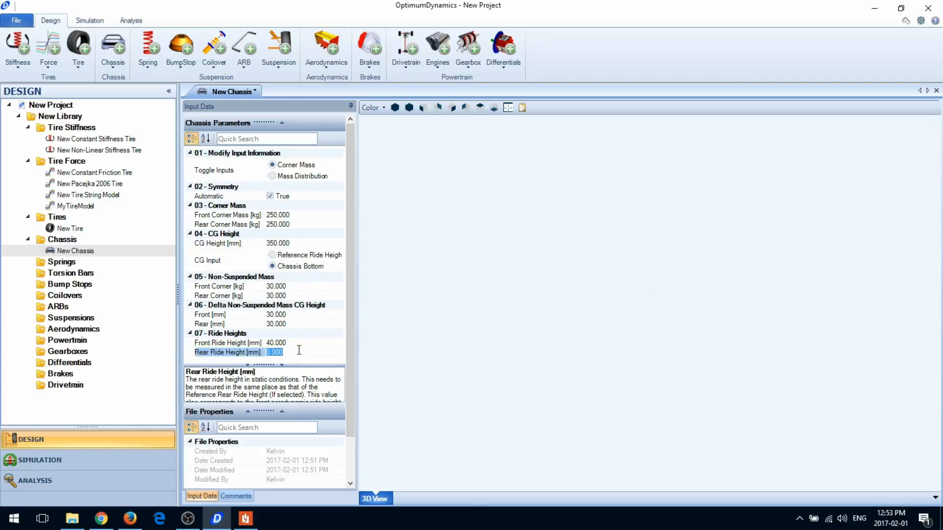
{"action": "type", "text": "40"}
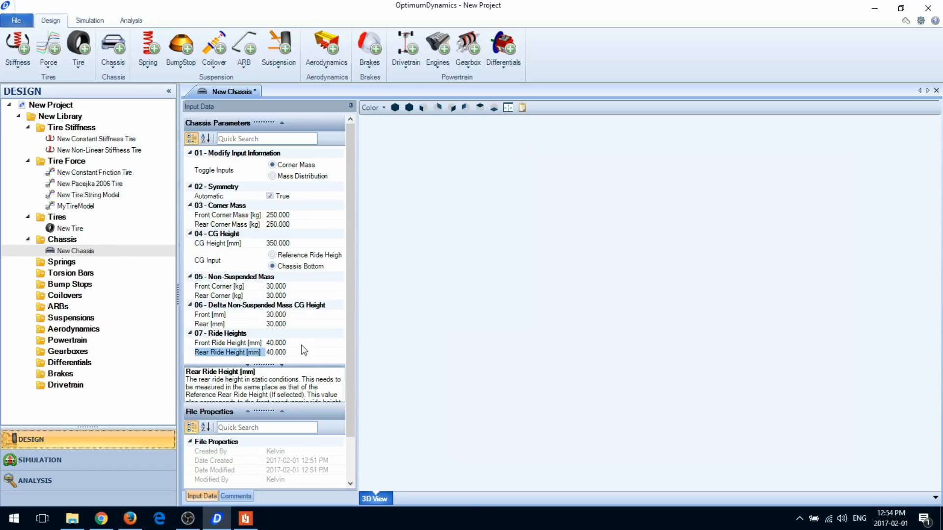
{"action": "left_click", "coordinate": [277, 343]}
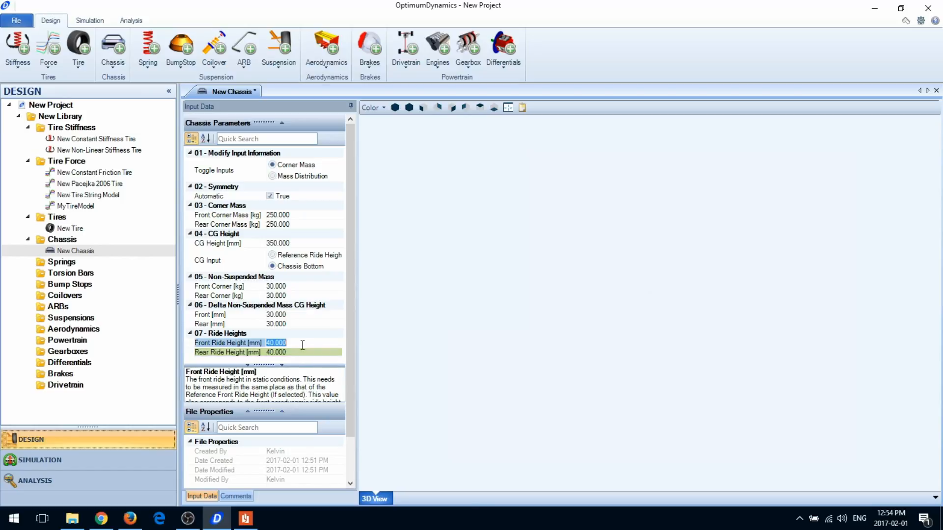